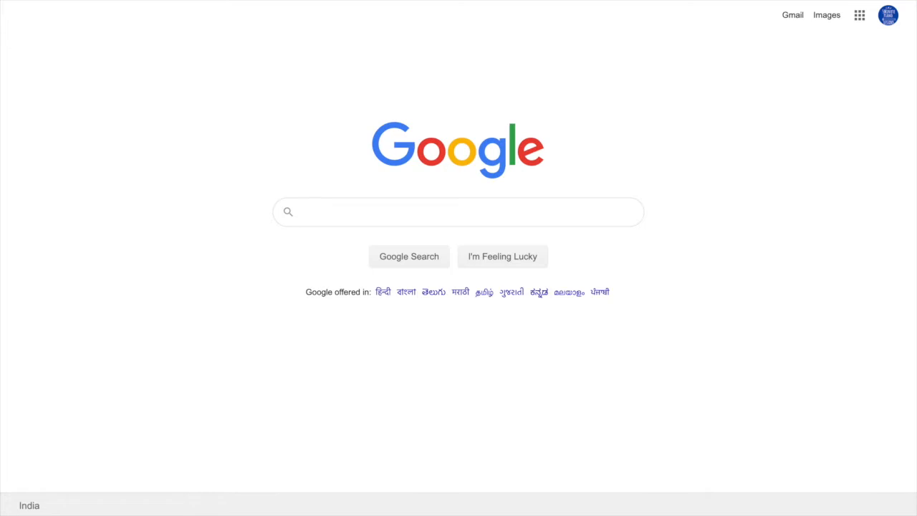
Step: Search Google for 'henle' and focus the address bar to enter the Henle site
text(henle)
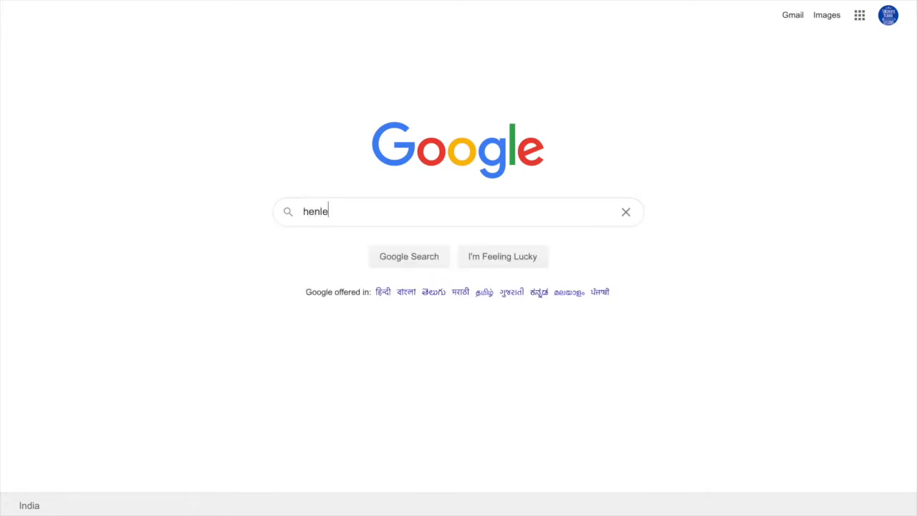
key(Return)
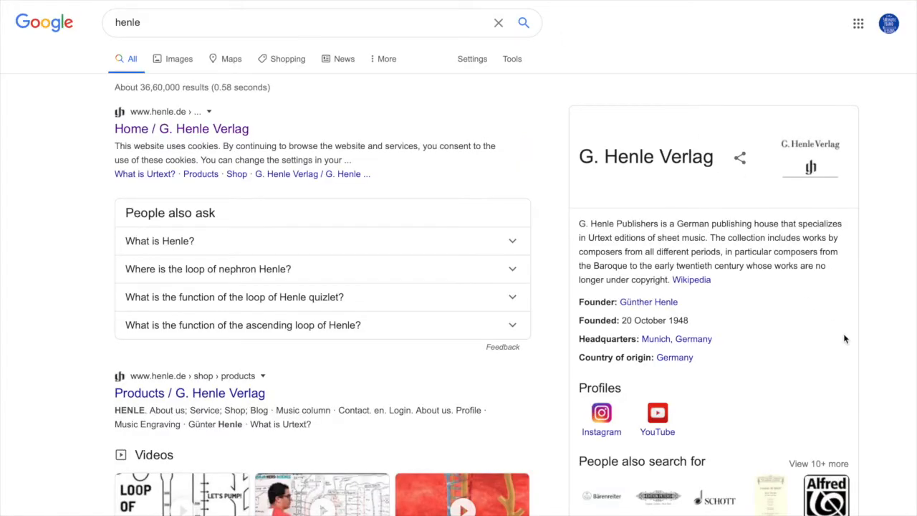
key(ctrl+plus)
text(h)
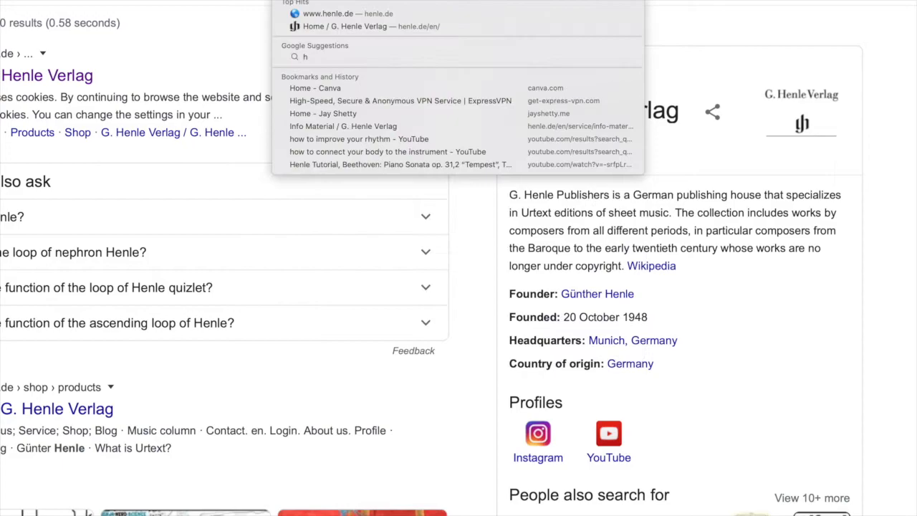
Step: Go to henle.de and navigate via the Service menu to the Info Material page
click(347, 13)
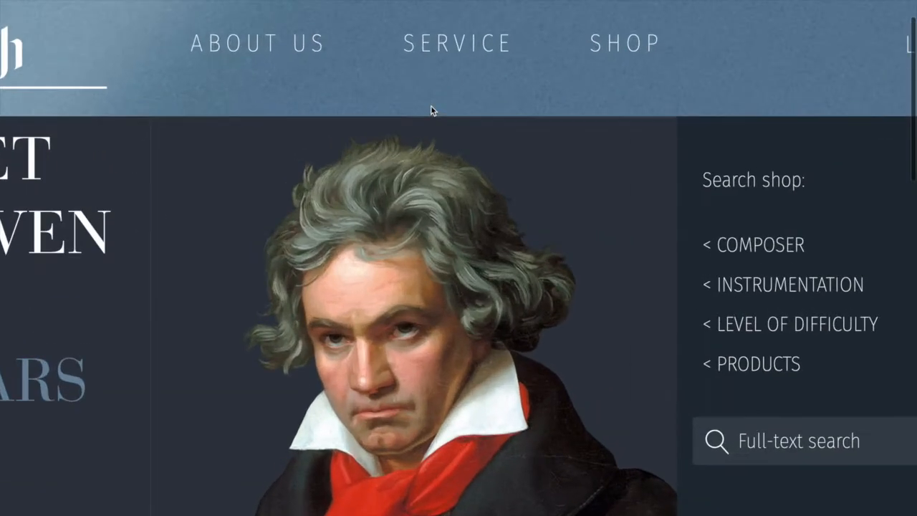
click(456, 43)
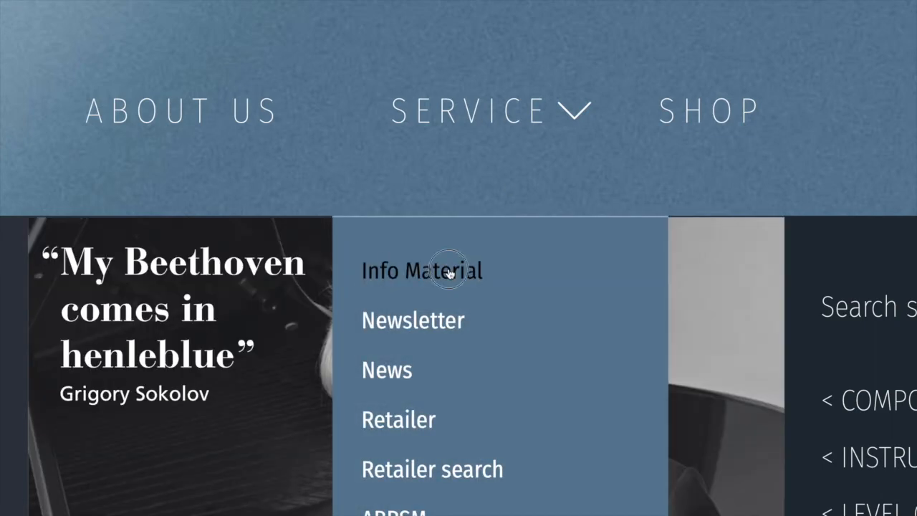
click(421, 270)
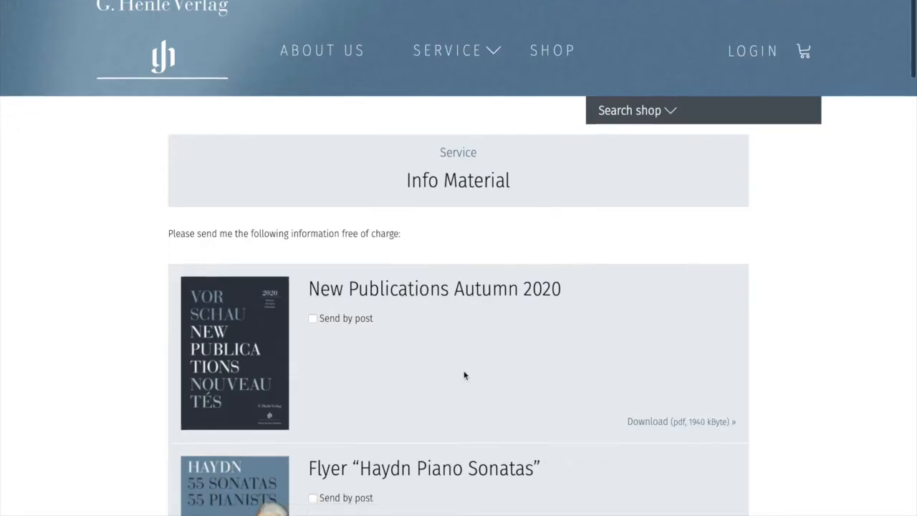
Step: Tick Send by post for the Beethoven Postcards Music Quotes, Facsimiles and Catalogue of Works flyers
scroll(down, 3)
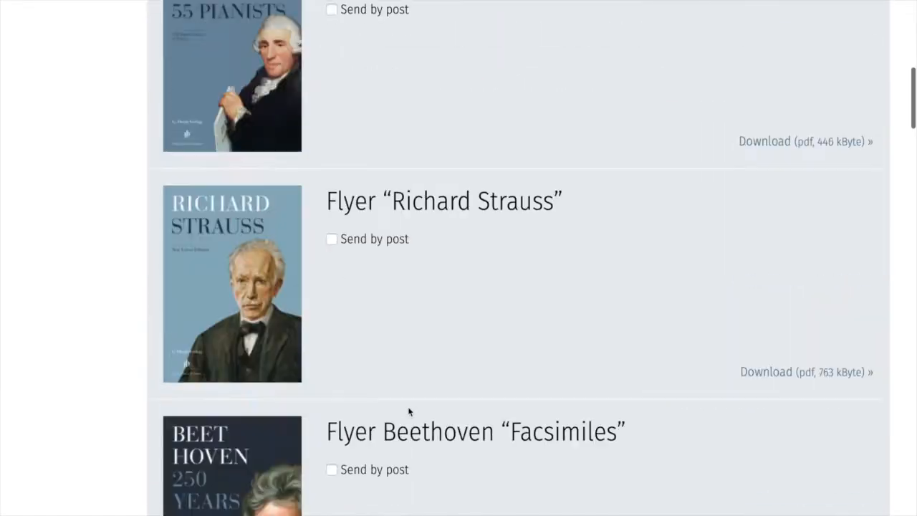
scroll(up, 3)
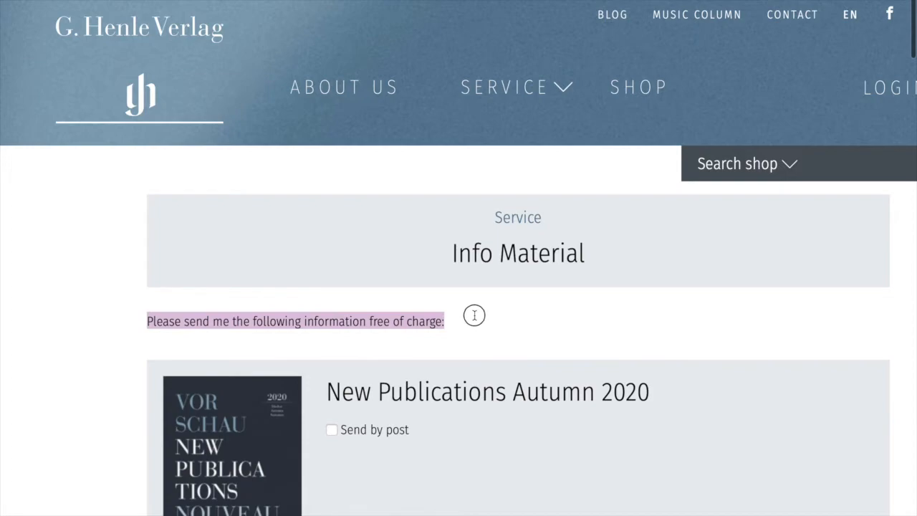
scroll(down, 3)
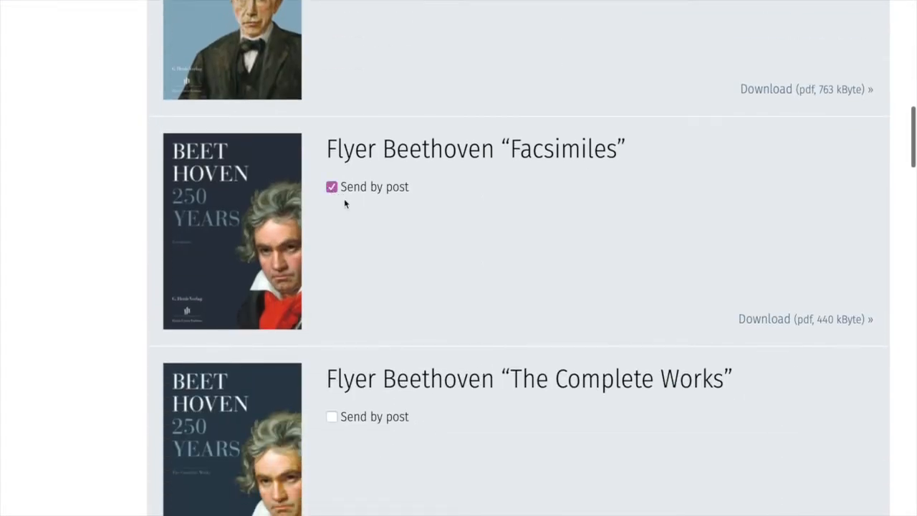
scroll(down, 3)
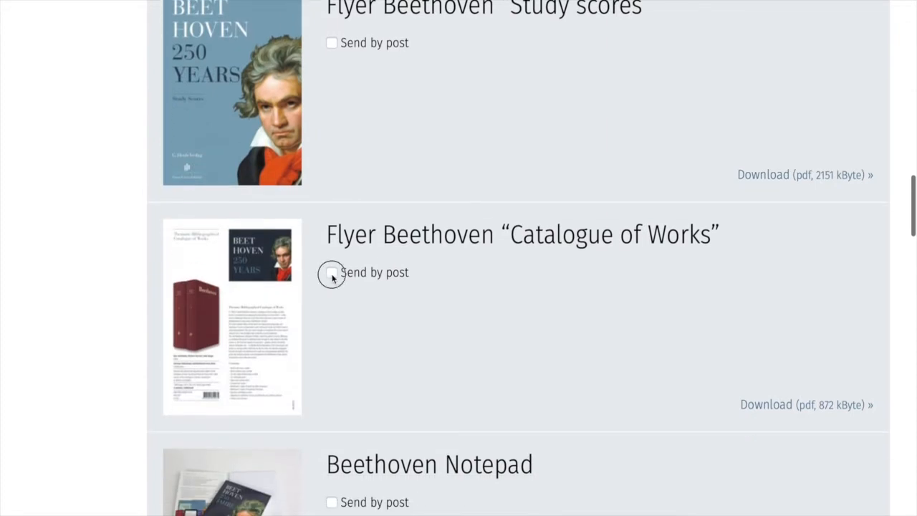
scroll(down, 3)
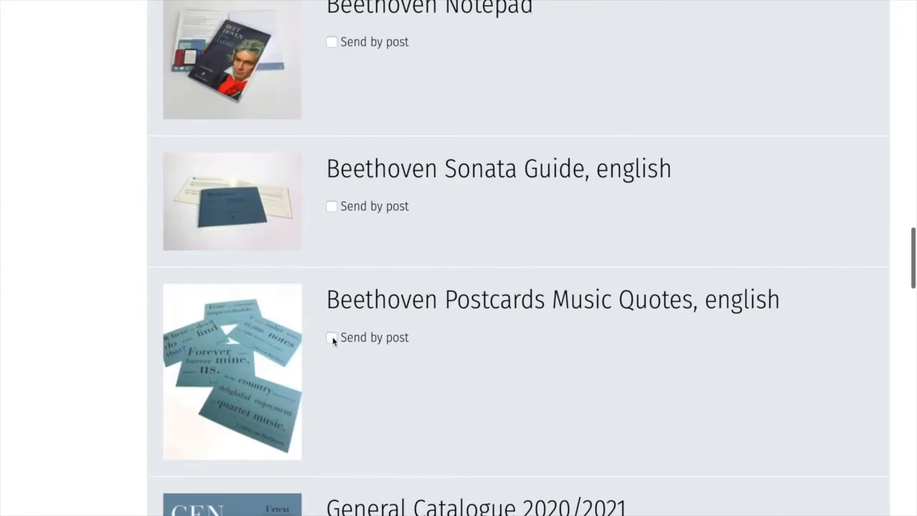
click(332, 338)
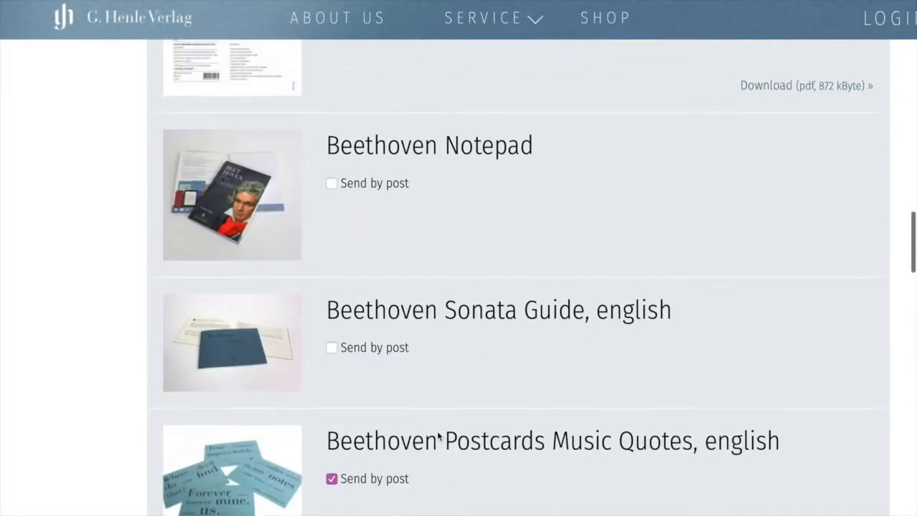
scroll(up, 3)
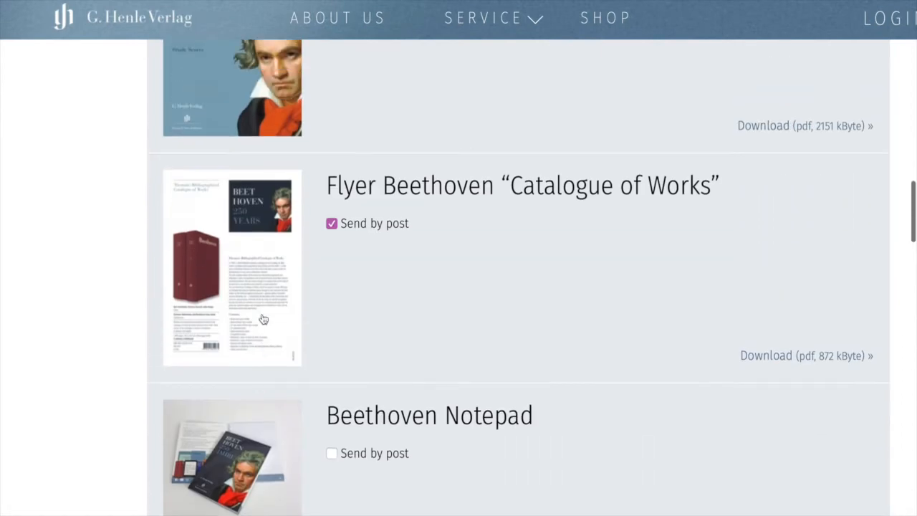
scroll(up, 3)
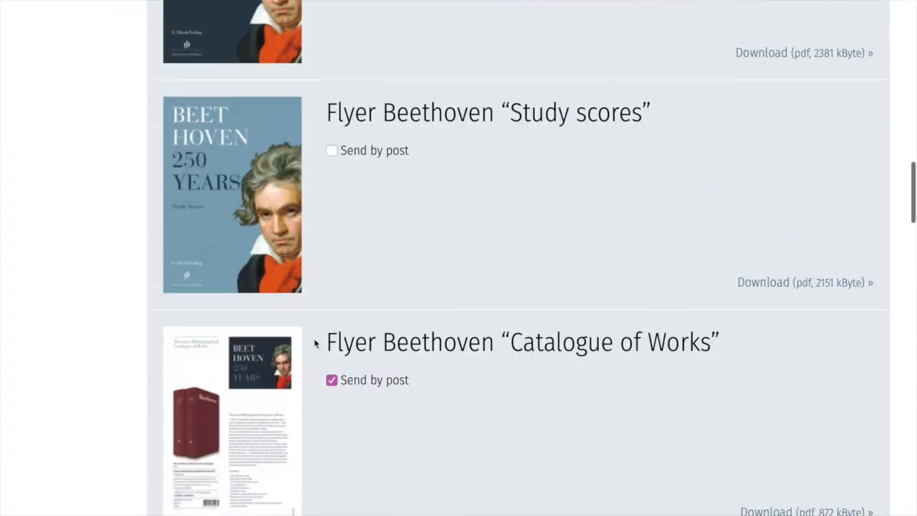
scroll(down, 3)
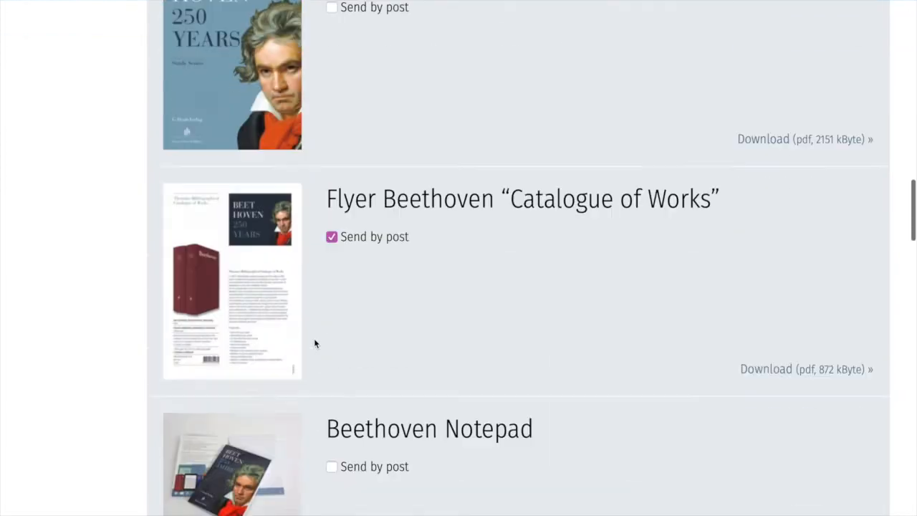
scroll(down, 3)
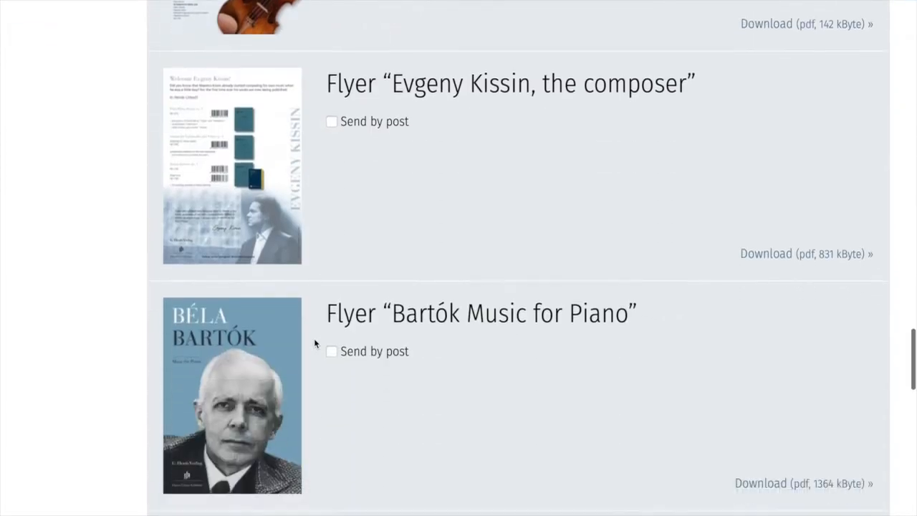
scroll(down, 3)
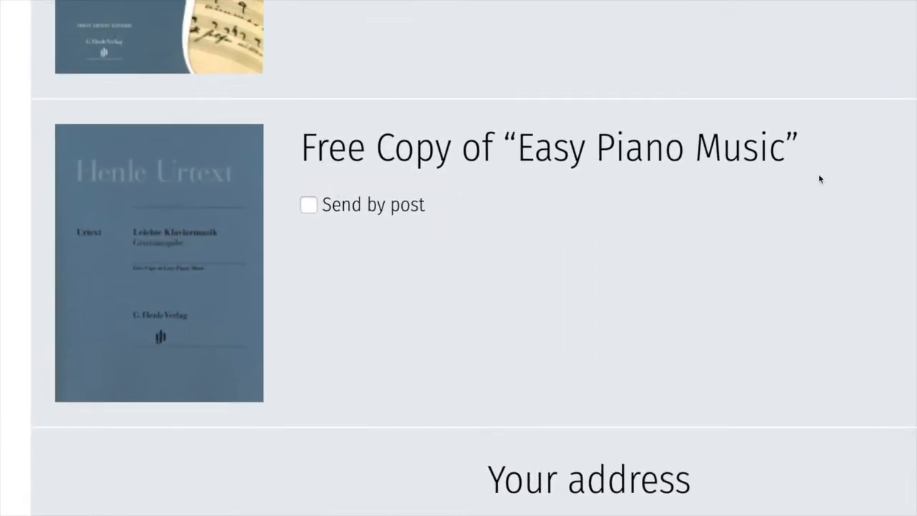
mouse_move(220, 355)
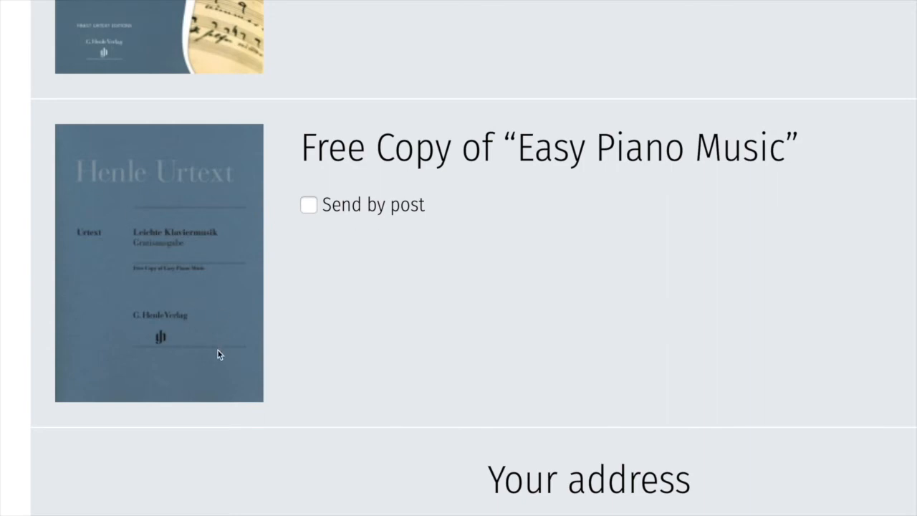
mouse_move(233, 288)
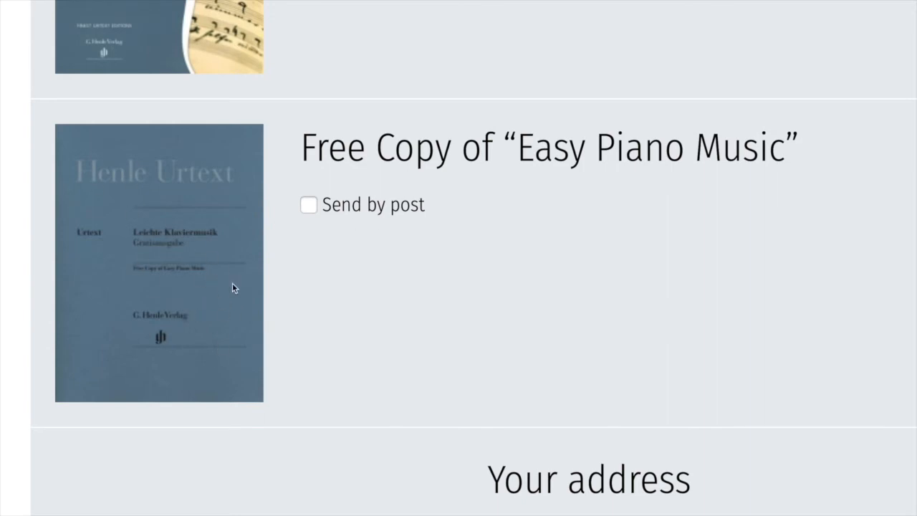
mouse_move(236, 311)
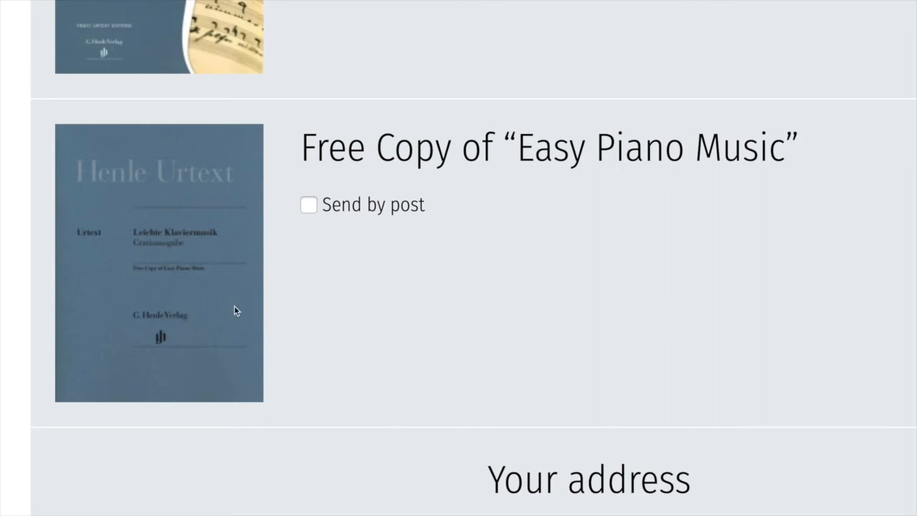
mouse_move(427, 208)
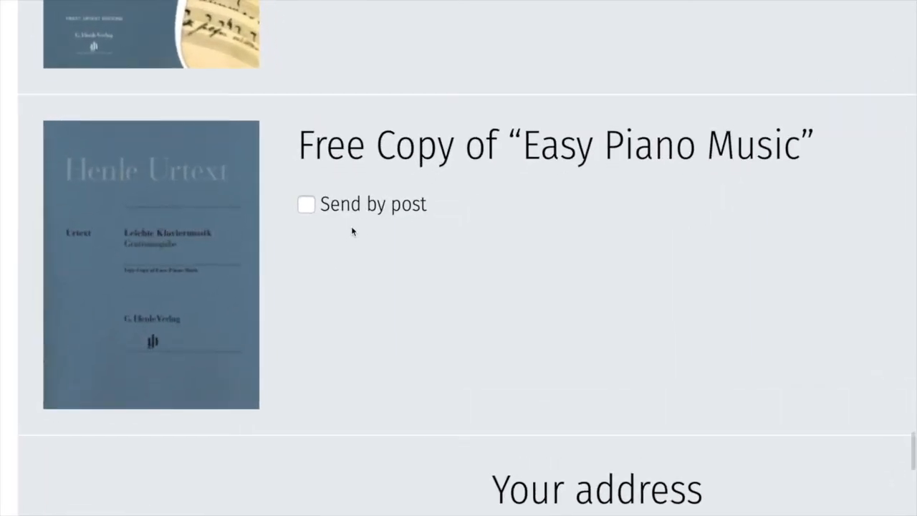
Step: Tick Send by post for the free copy of 'Easy Piano Music' and reach the address form
click(306, 204)
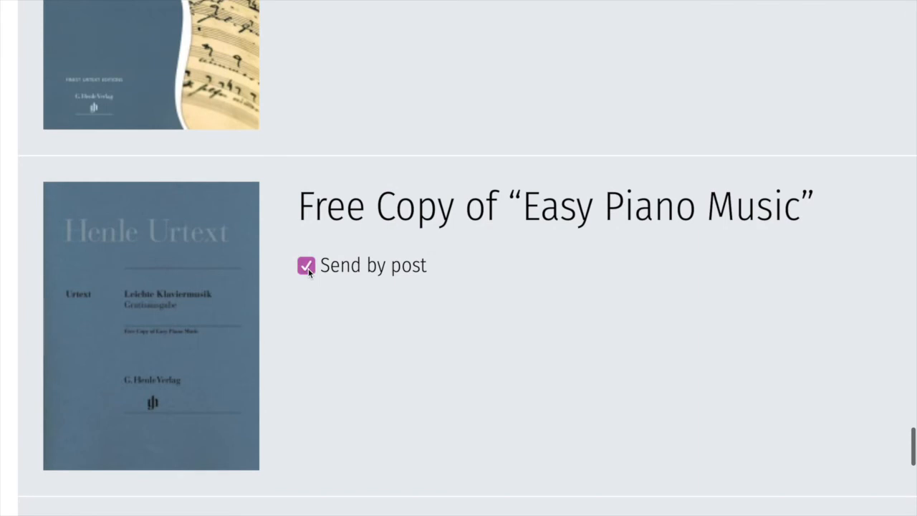
scroll(down, 3)
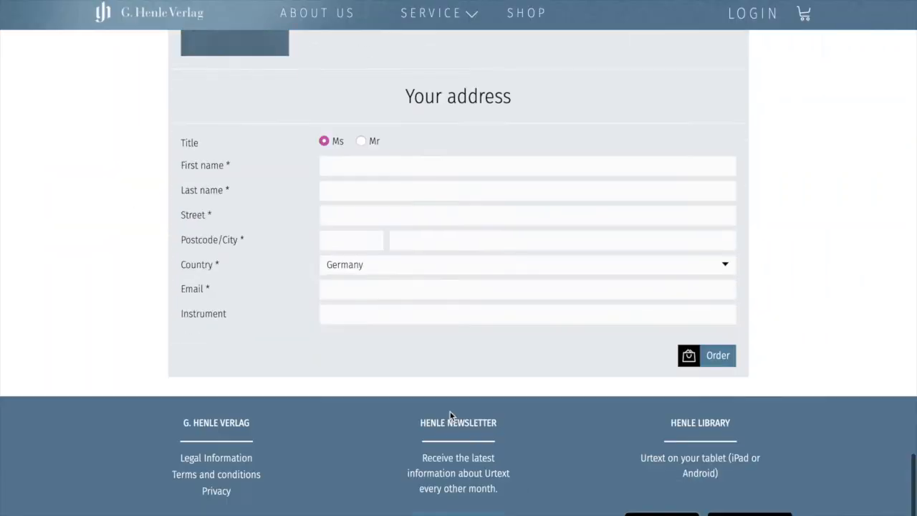
Step: Enter first name, last name, street and postcode, keeping Germany as the country
scroll(down, 3)
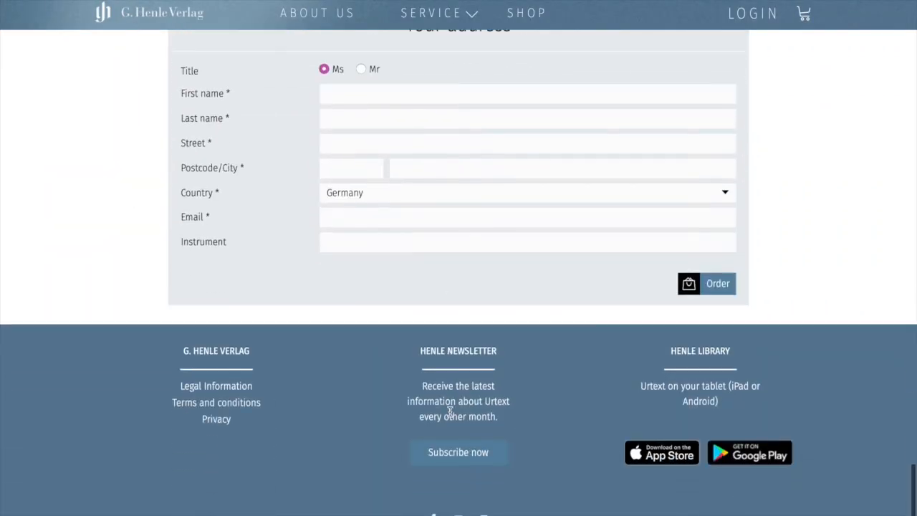
click(527, 93)
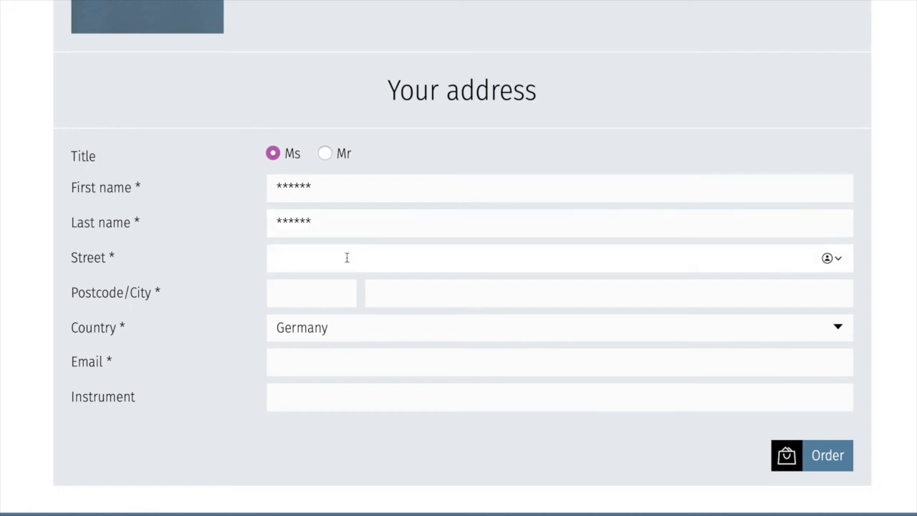
click(311, 292)
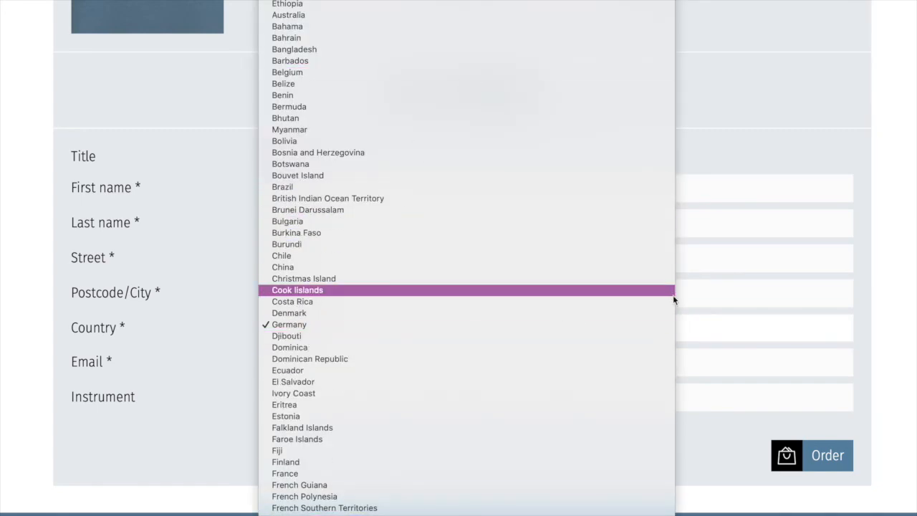
click(289, 324)
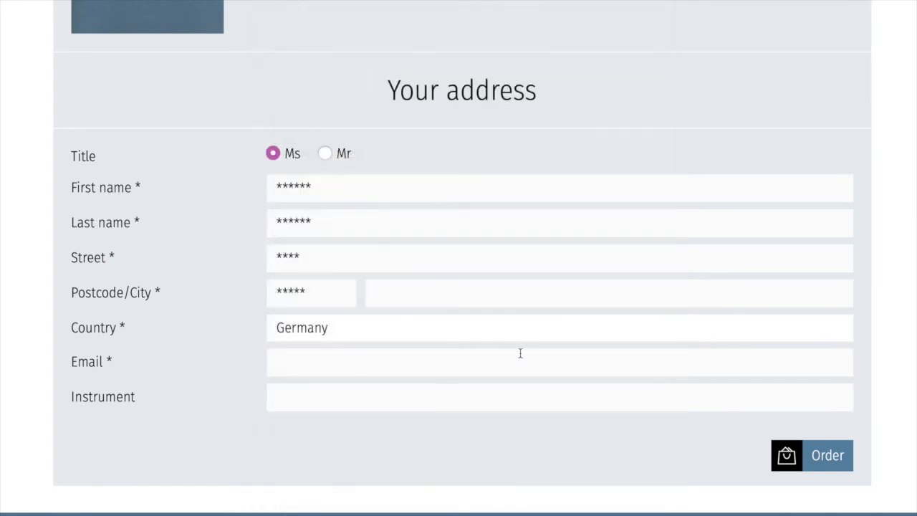